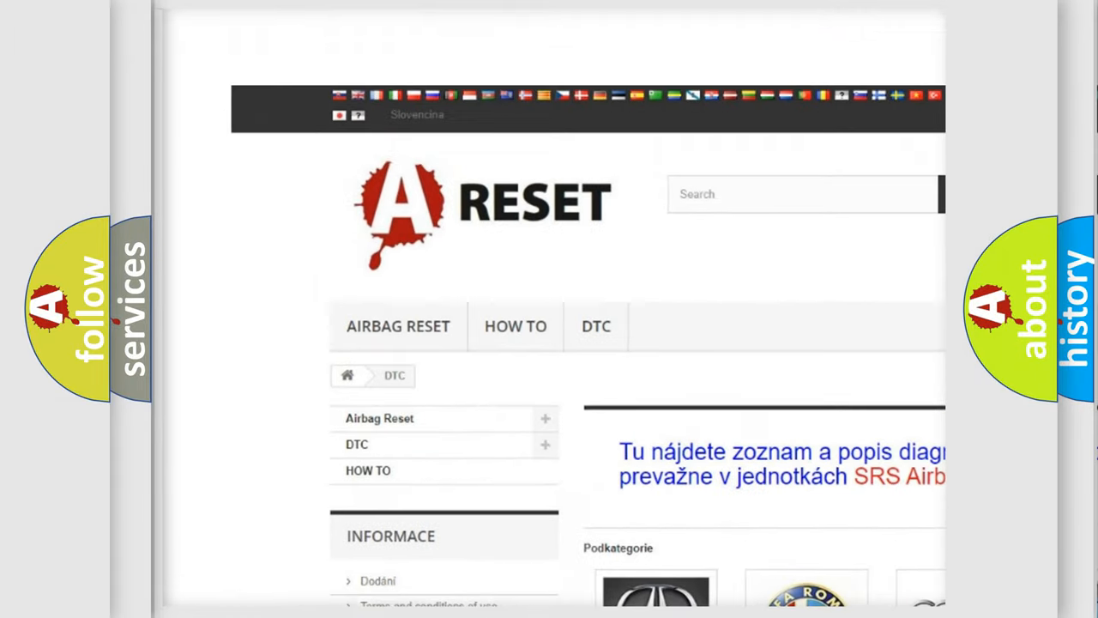
Step: Scroll down the DTC page to show the car-brand code grid from Acura to Infiniti
{"action": "scroll", "scroll_direction": "down", "scroll_amount": 3}
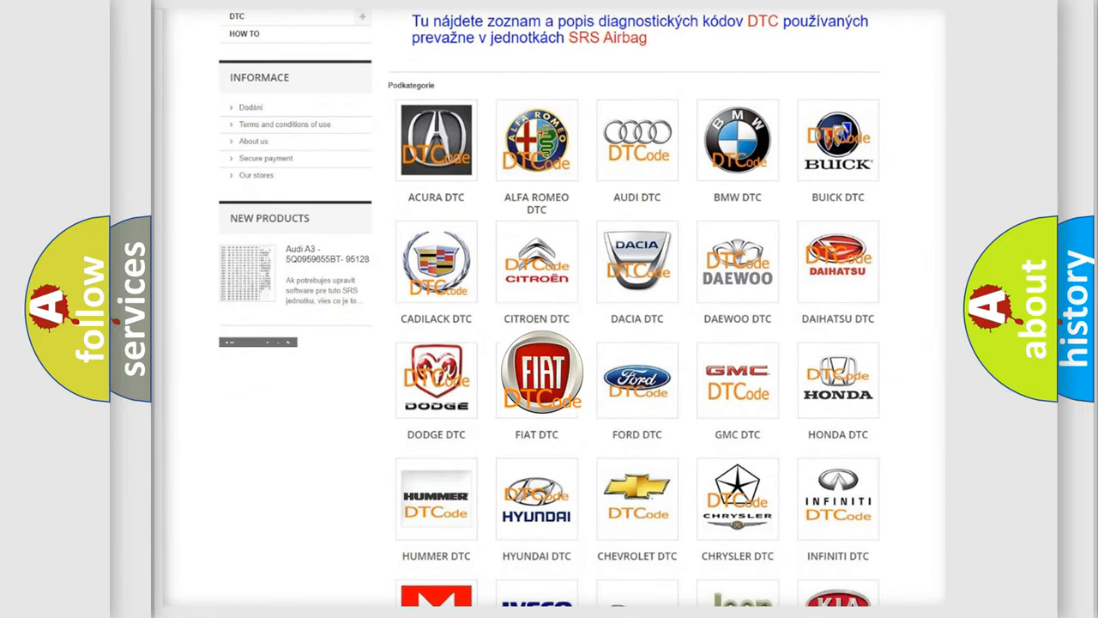
Step: Open the FIAT DTC tile and scroll through its airbag code subcategory list and back
{"action": "left_click", "coordinate": [537, 378]}
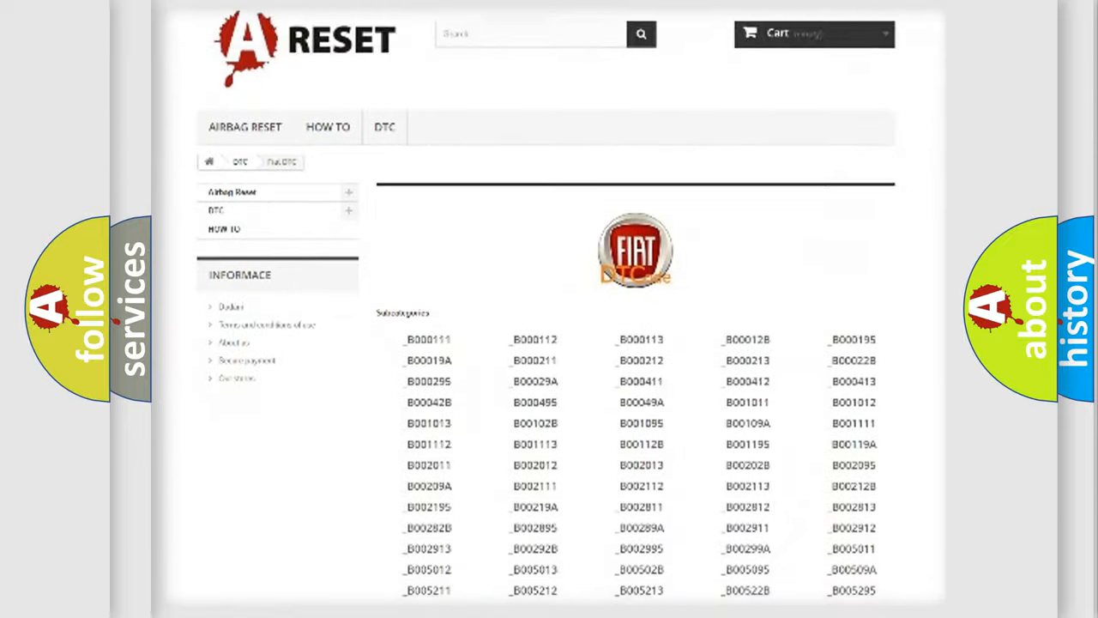
{"action": "scroll", "scroll_direction": "down", "scroll_amount": 3}
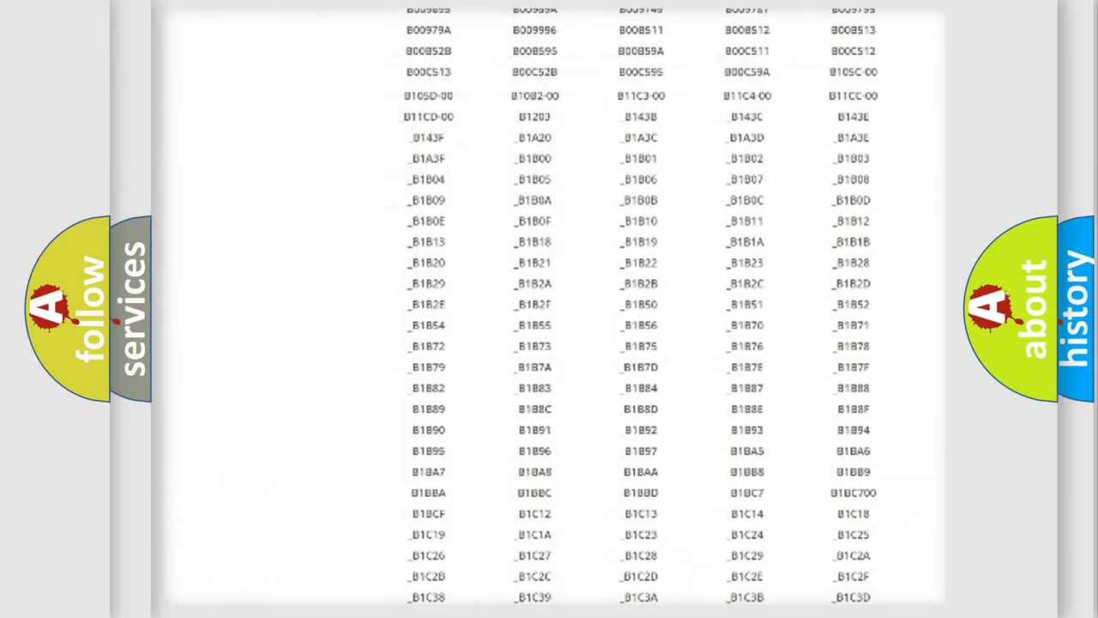
{"action": "scroll", "scroll_direction": "up", "scroll_amount": 3}
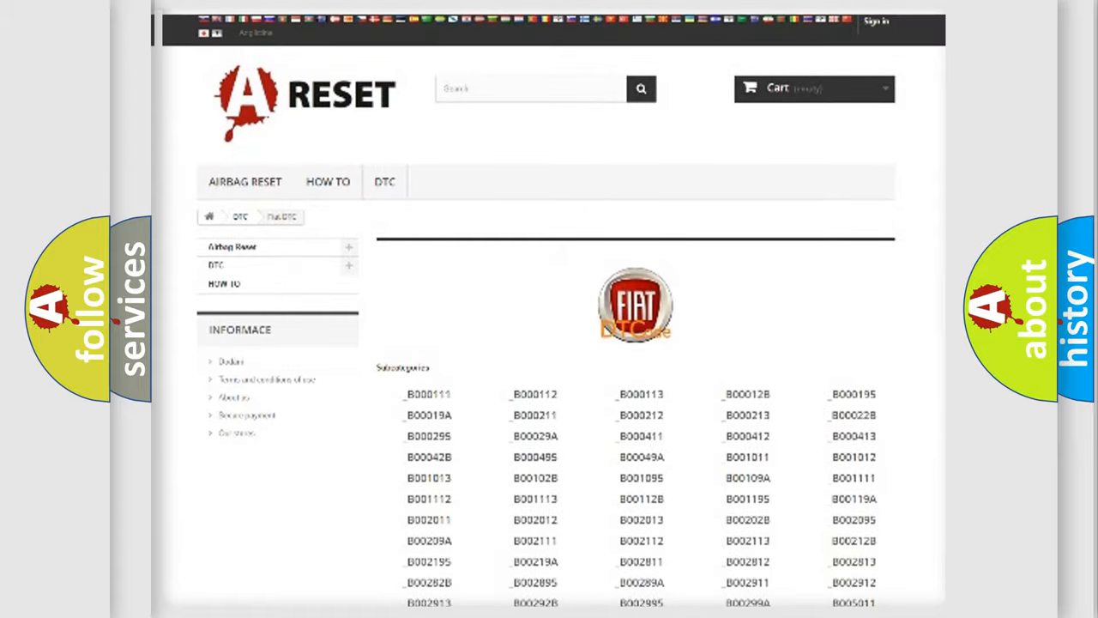